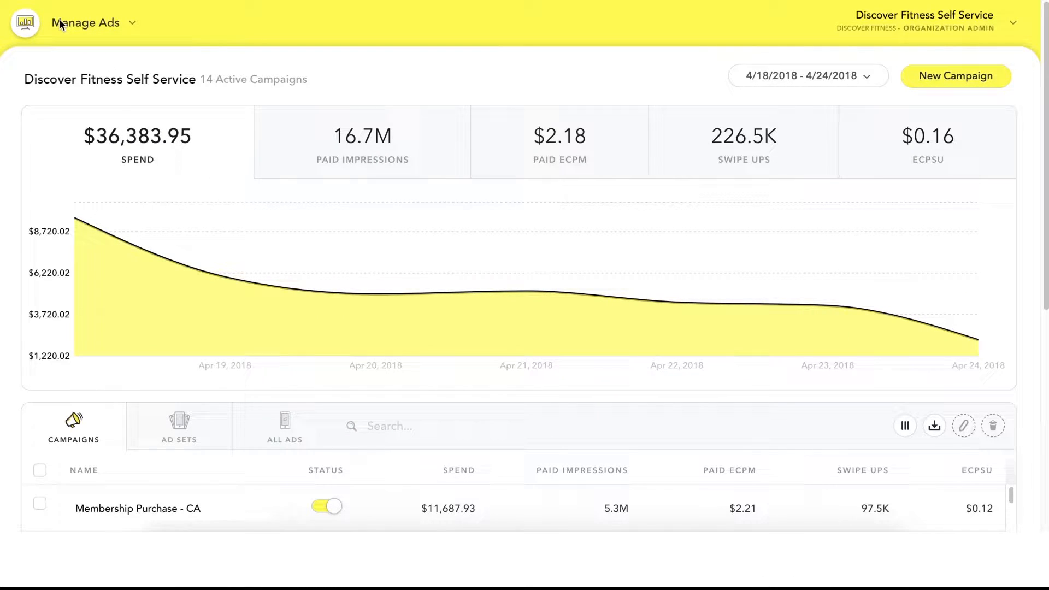
Go to Snap Pixel from the Manage Ads menu and start 'Set up my Snap Pixel' to get the snippet
left_click(94, 22)
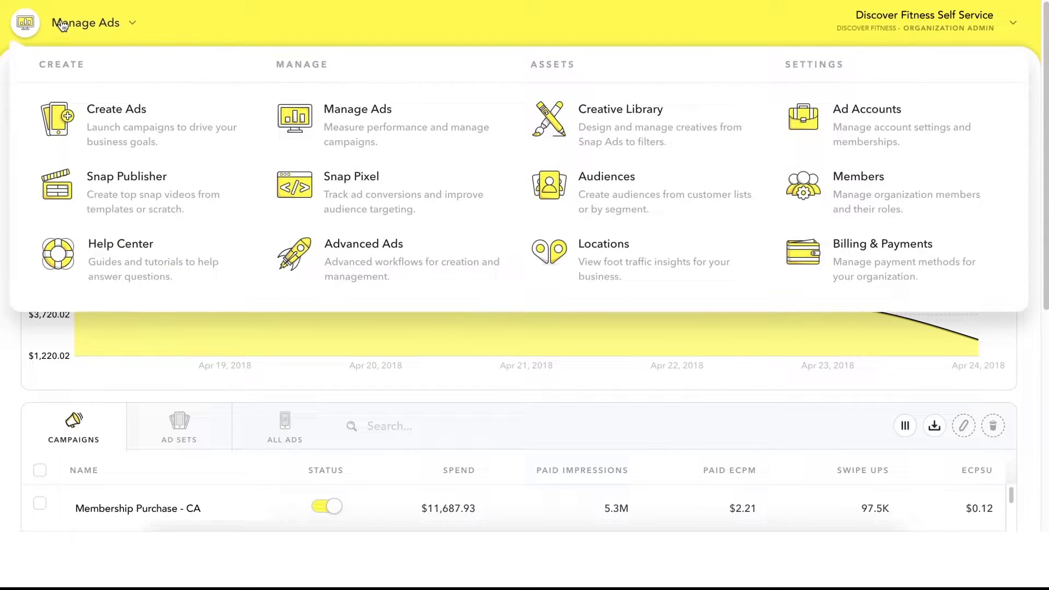
mouse_move(76, 73)
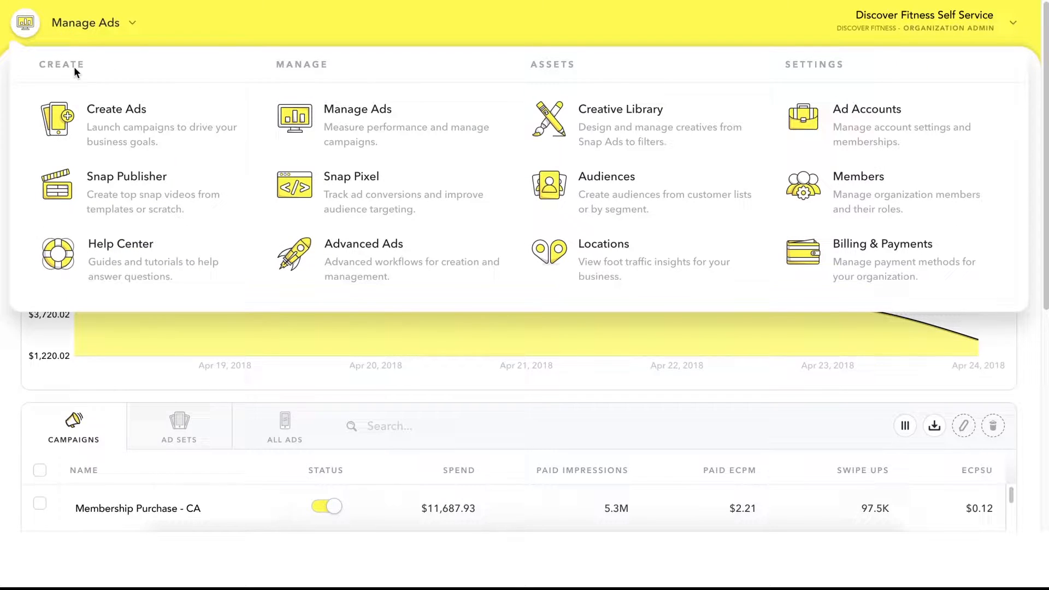
mouse_move(351, 181)
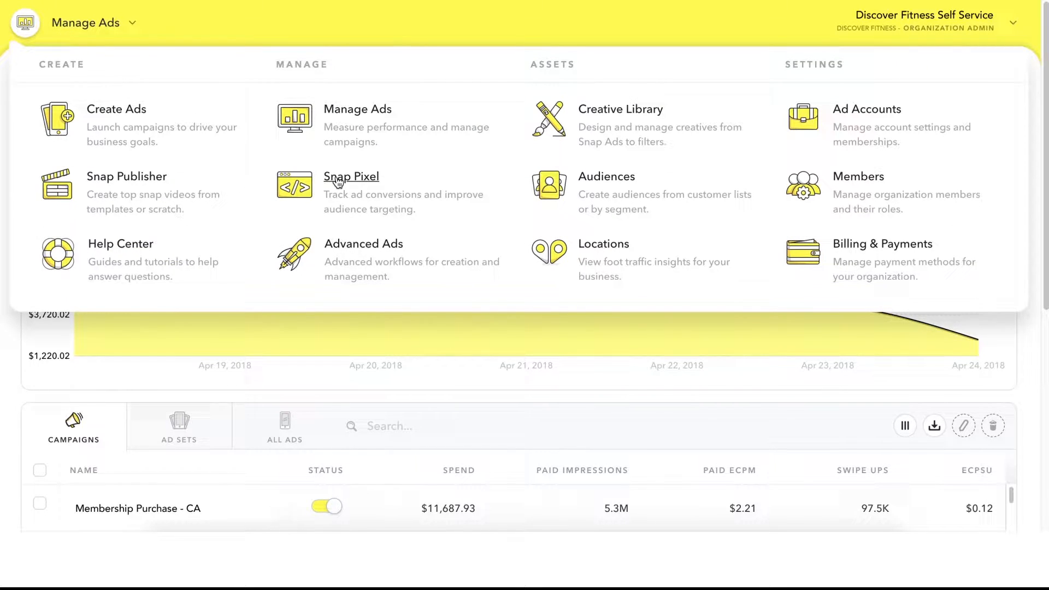
left_click(352, 176)
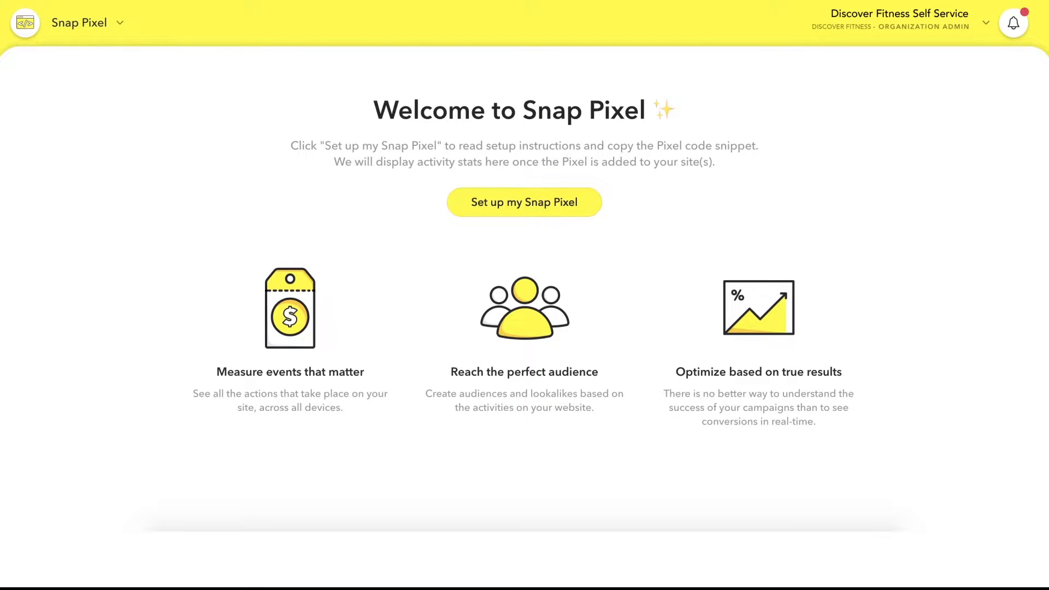
mouse_move(422, 86)
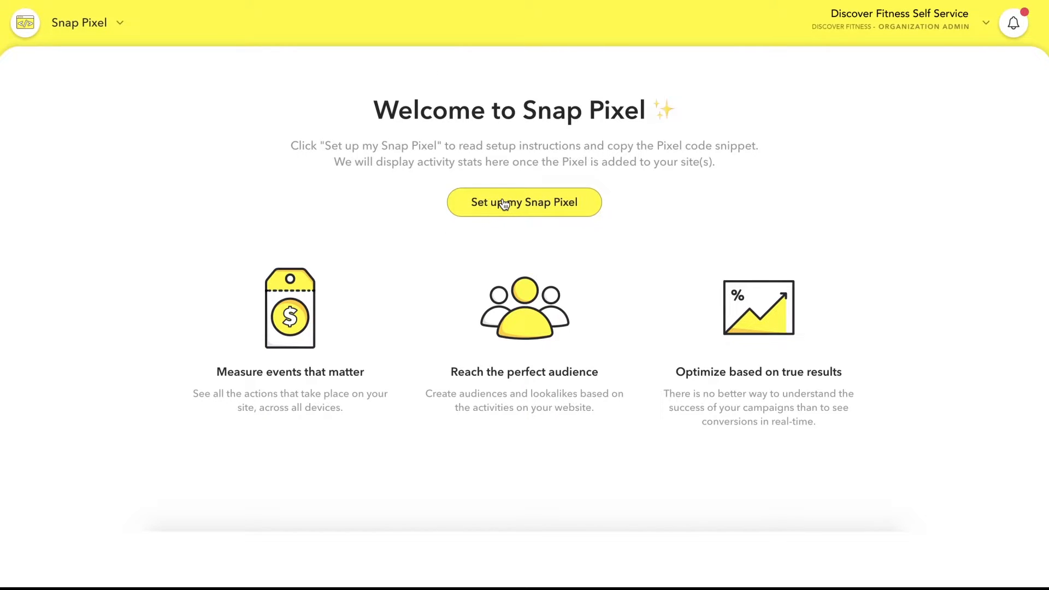
left_click(524, 203)
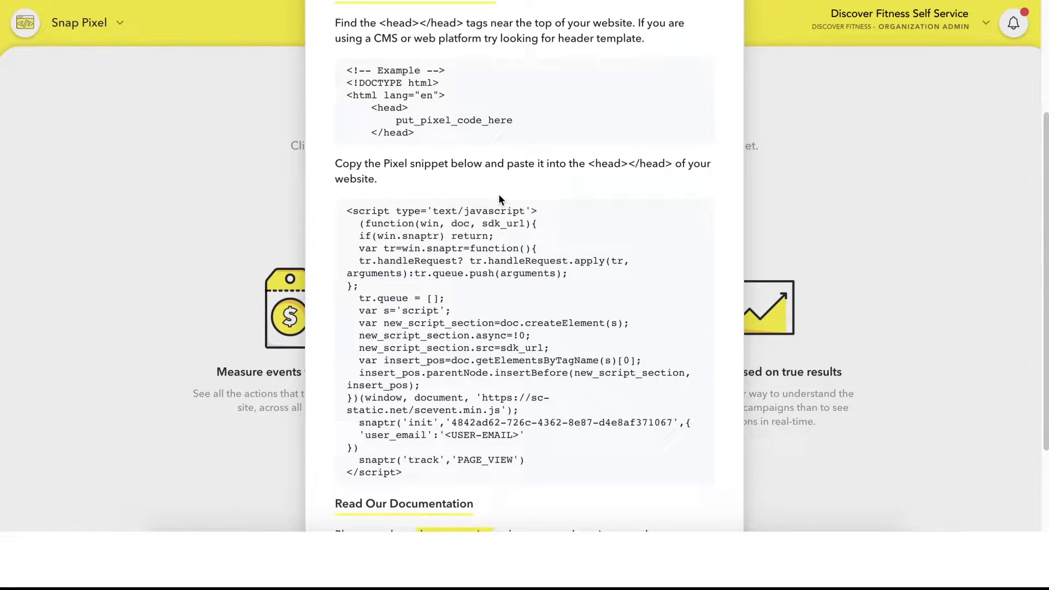
left_click(524, 203)
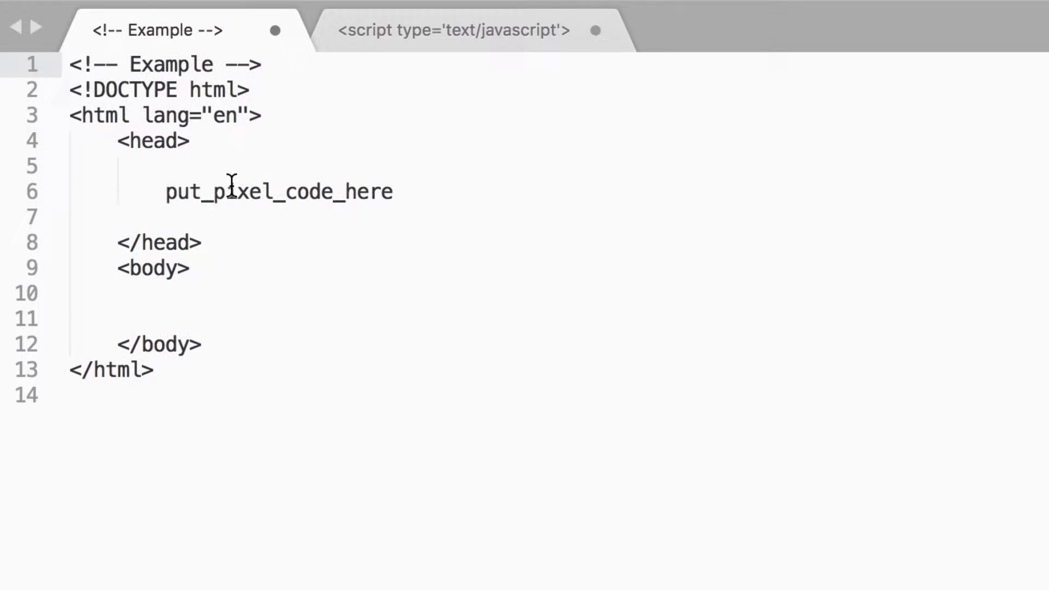
Select put_pixel_code_here in the head, paste the Snap Pixel script over it, and review it
double_click(278, 191)
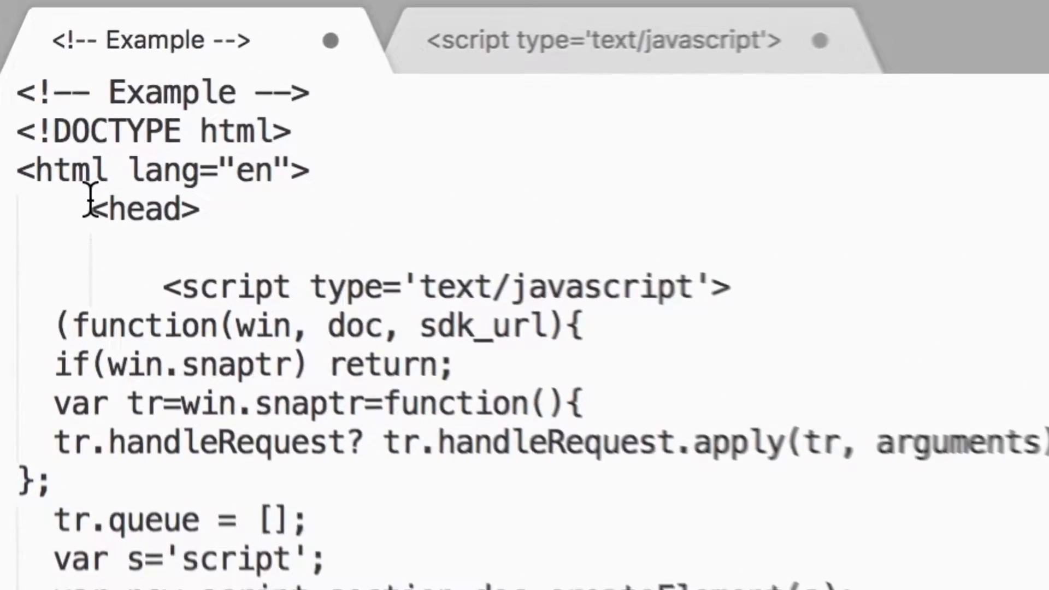
scroll("down", 3)
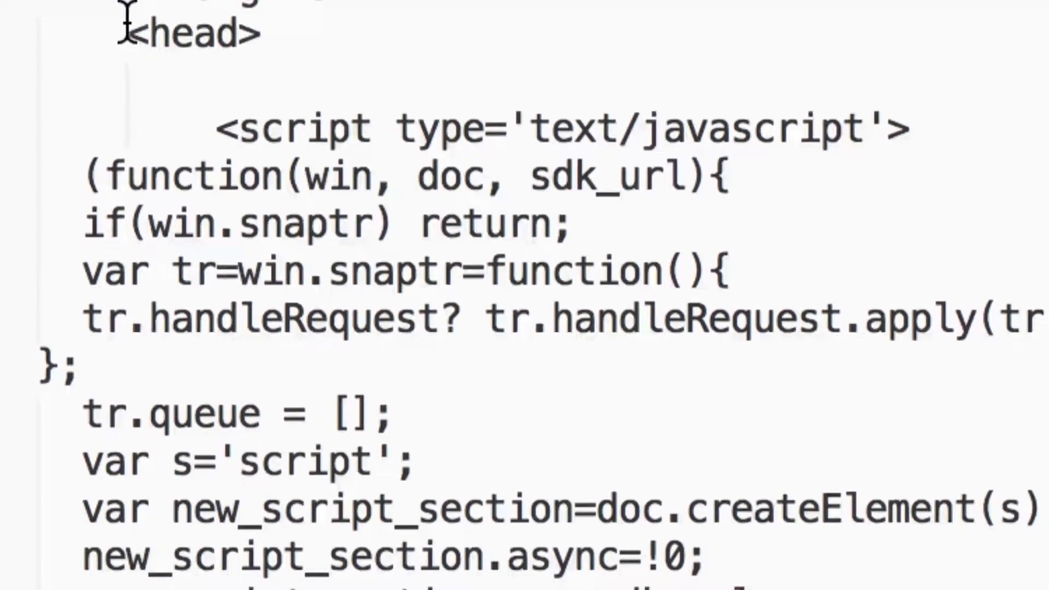
scroll("down", 3)
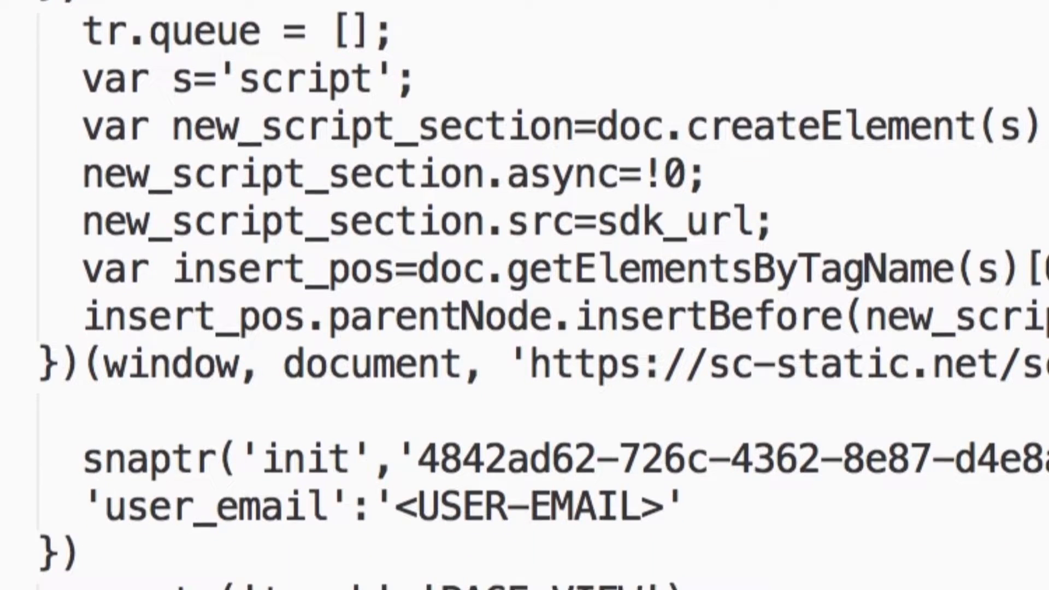
scroll("down", 3)
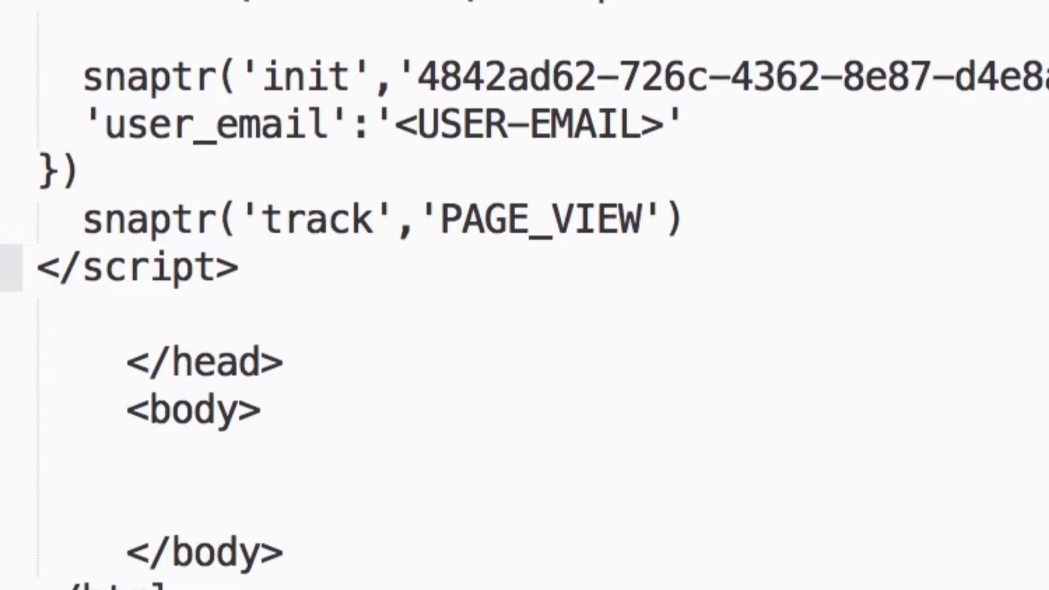
scroll("up", 3)
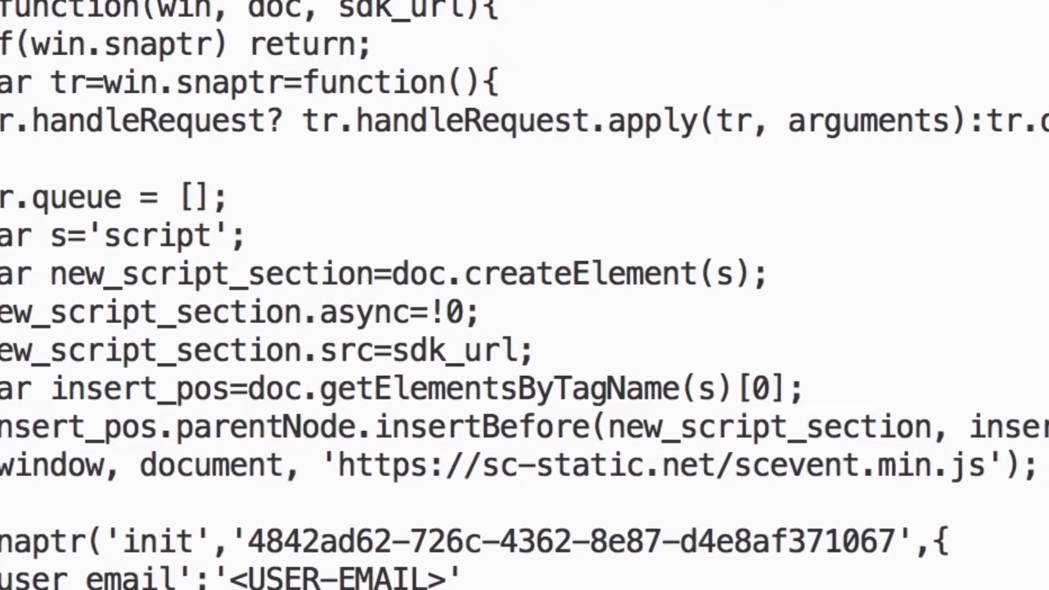
scroll("right", 3)
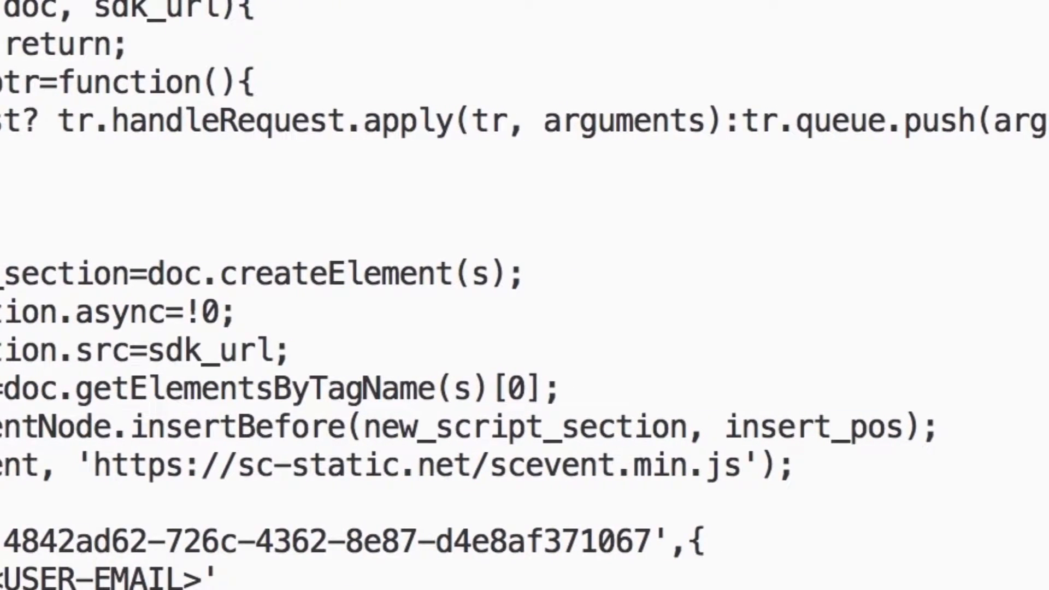
scroll("right", 3)
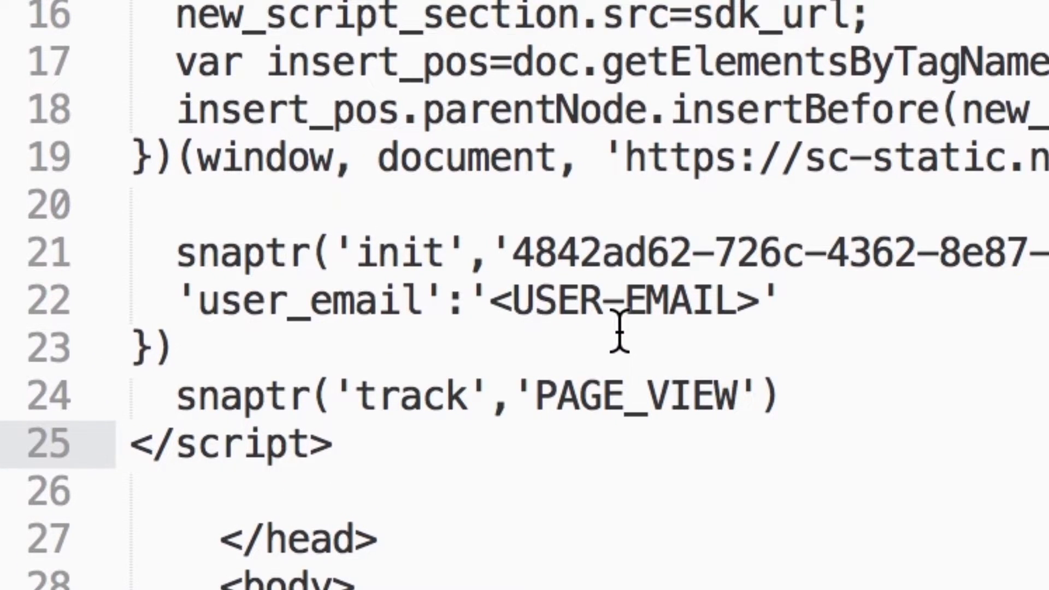
Rename the init call's user_email key to user_phone_number
left_click(177, 300)
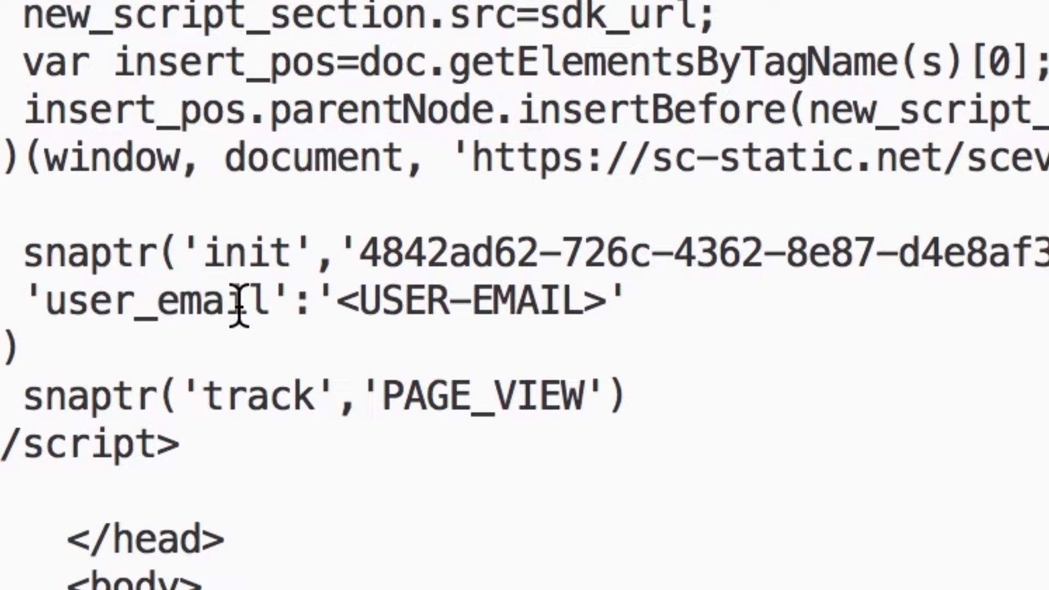
type("user_phon")
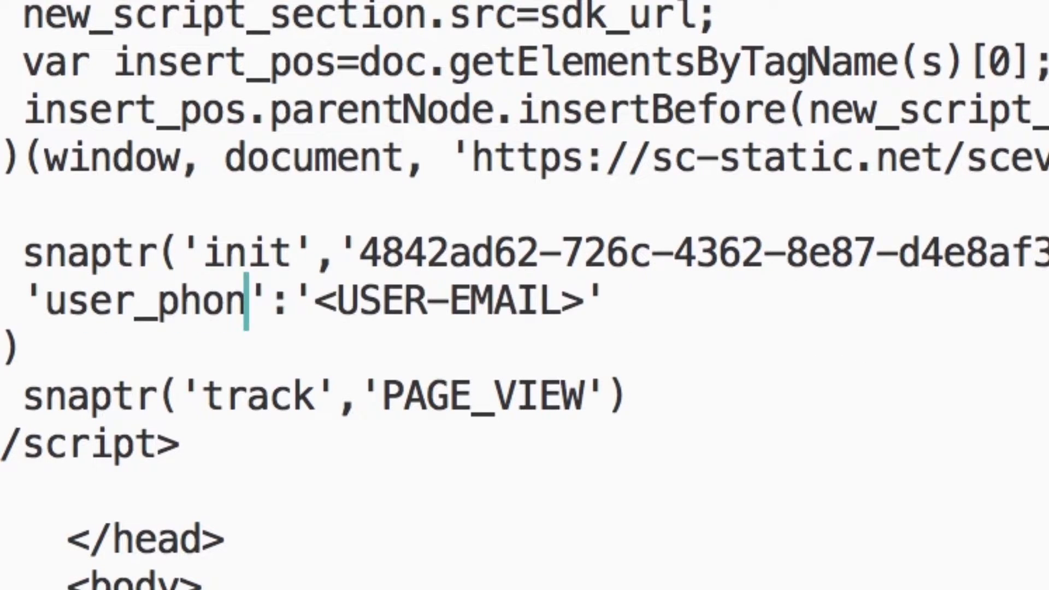
type("e_number':  discover_fitness_user_phone")
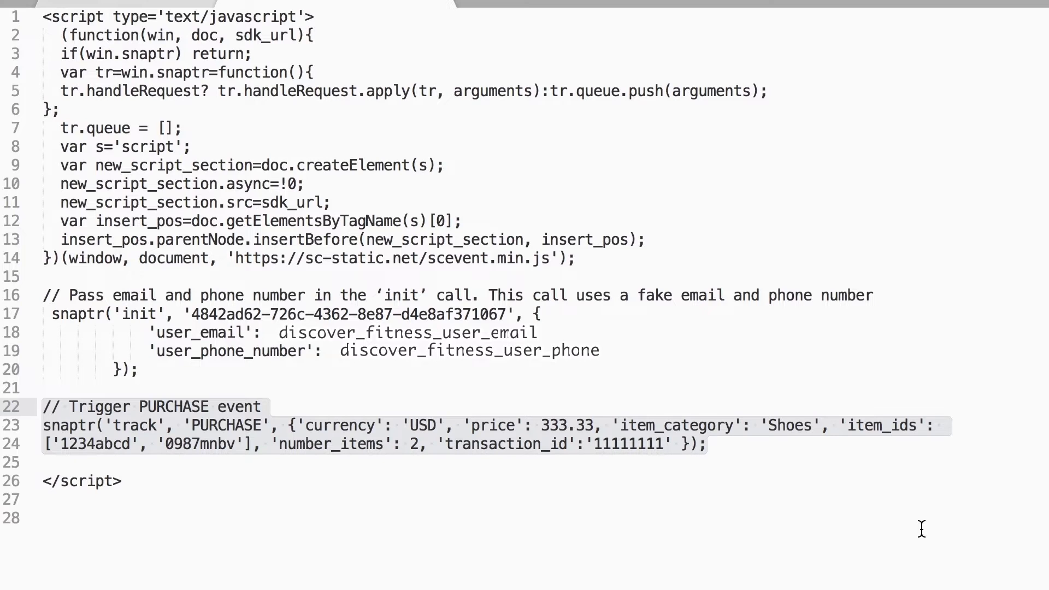
scroll("down", 3)
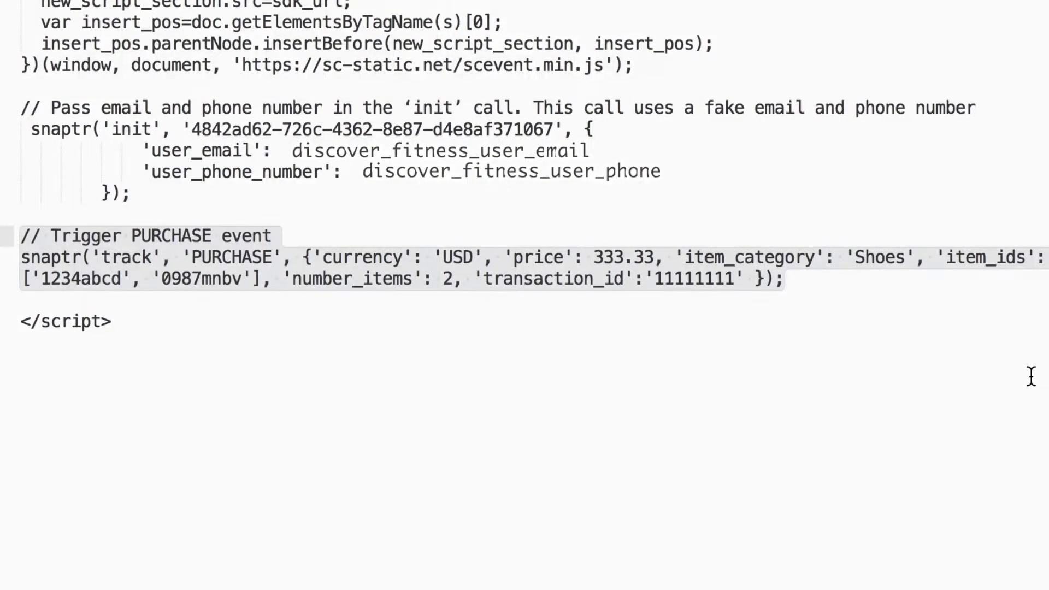
double_click(748, 257)
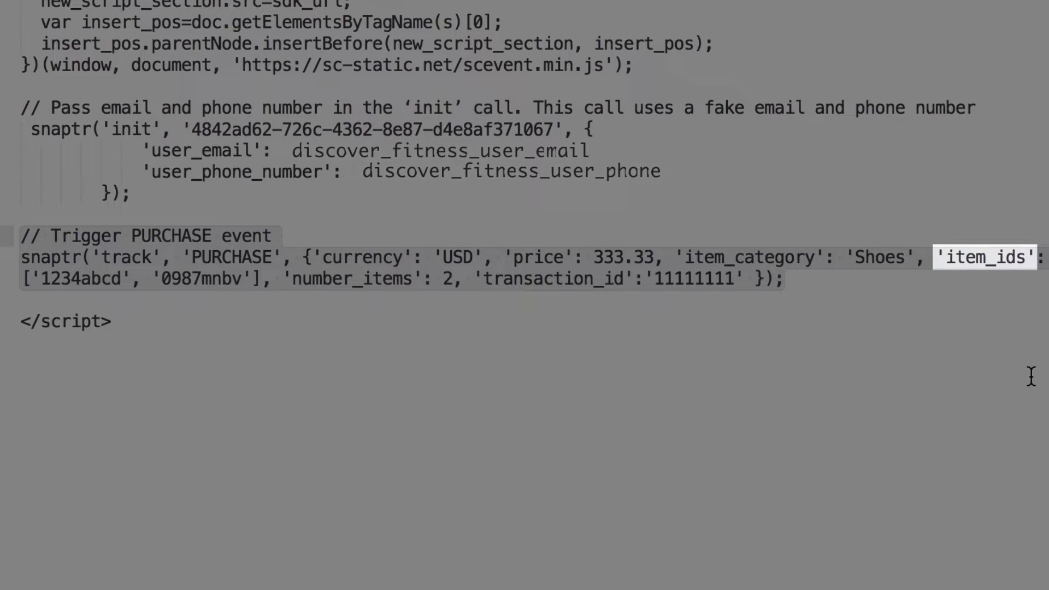
double_click(552, 280)
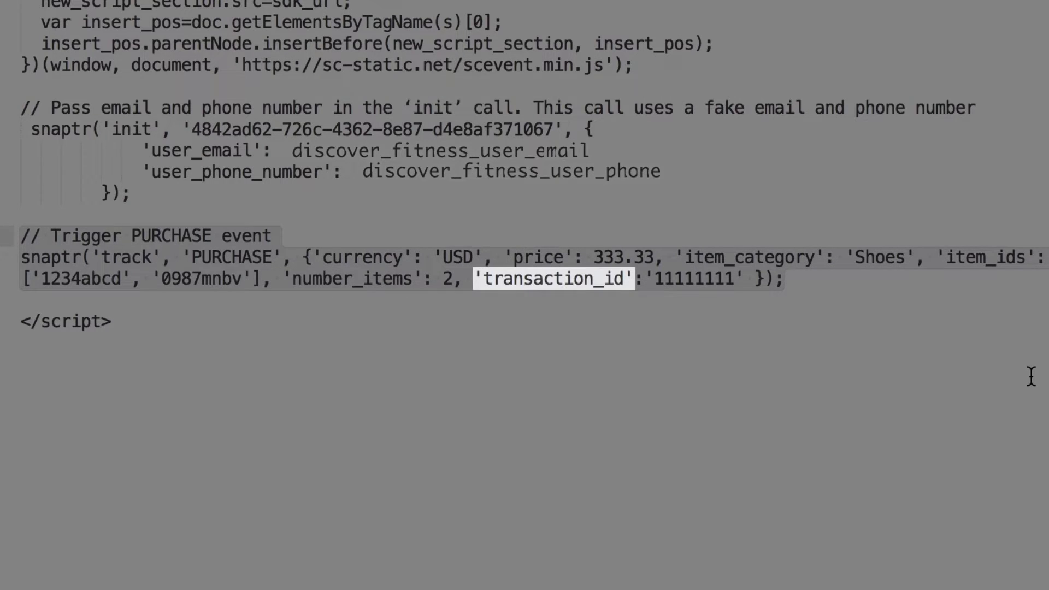
scroll("up", 3)
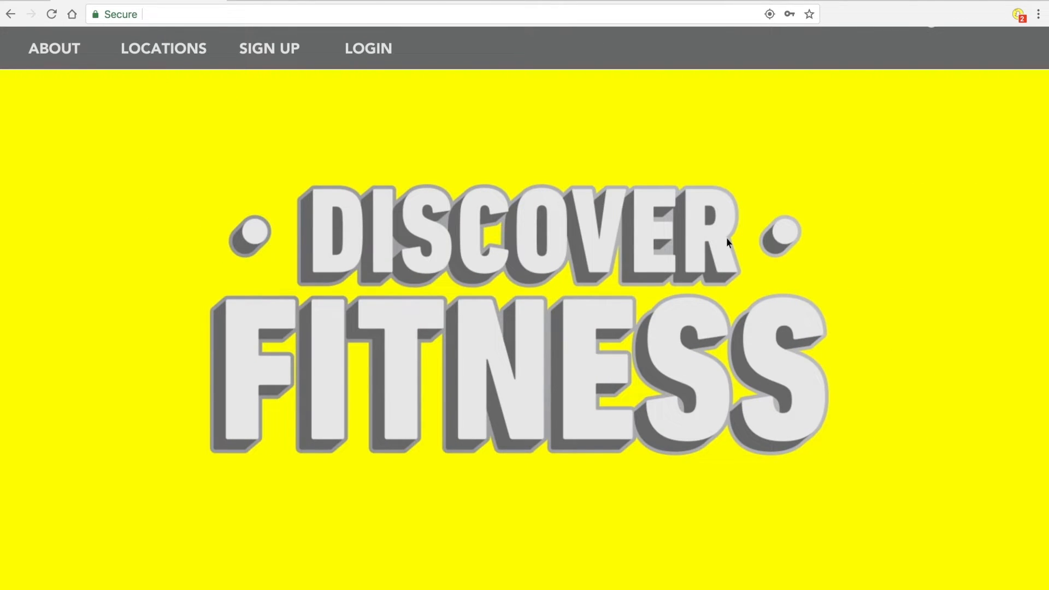
mouse_move(824, 219)
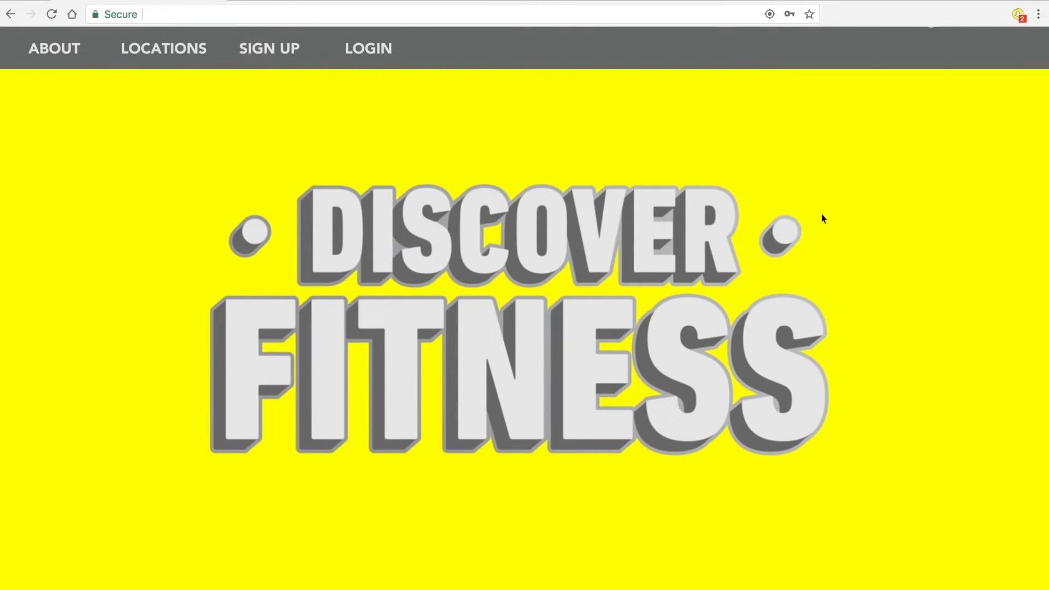
Open Snap Pixel Explorer on Discover Fitness to see the fired pixel requests
left_click(998, 27)
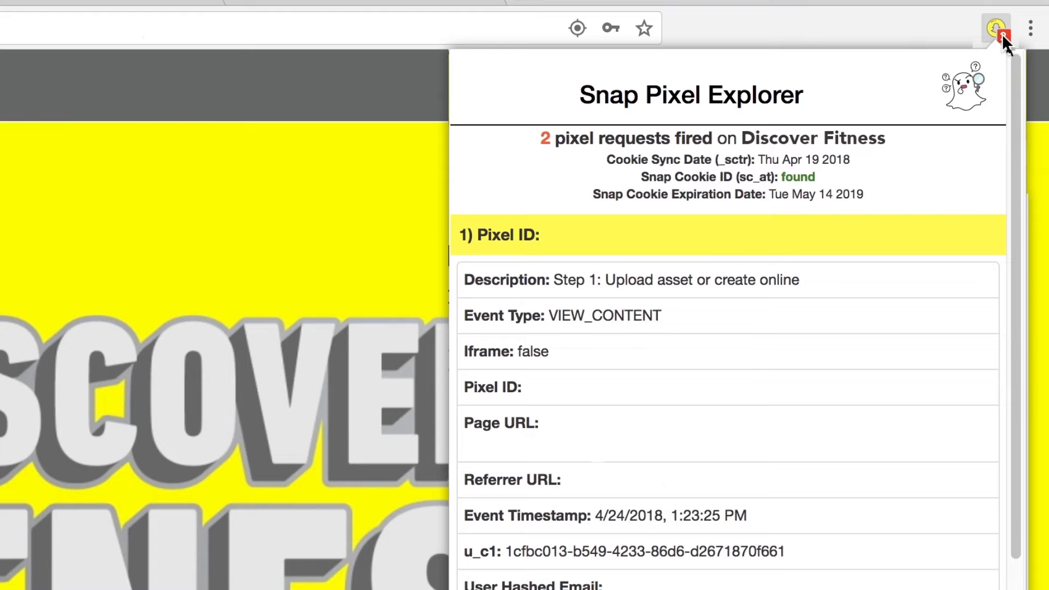
Open the Snap Pixel dashboard from the Manage Ads menu to view event totals
left_click(993, 27)
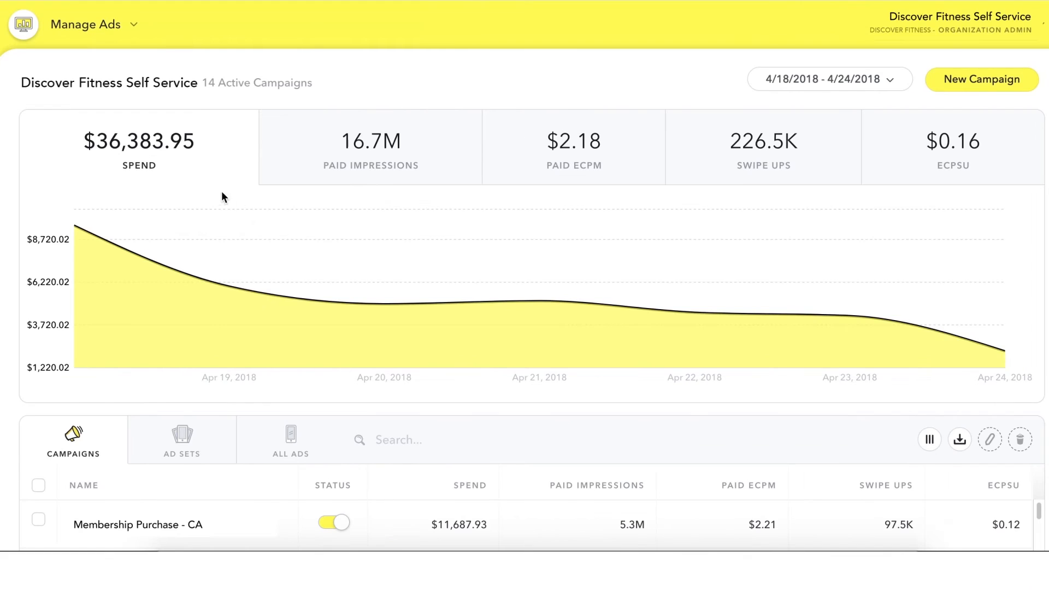
mouse_move(62, 24)
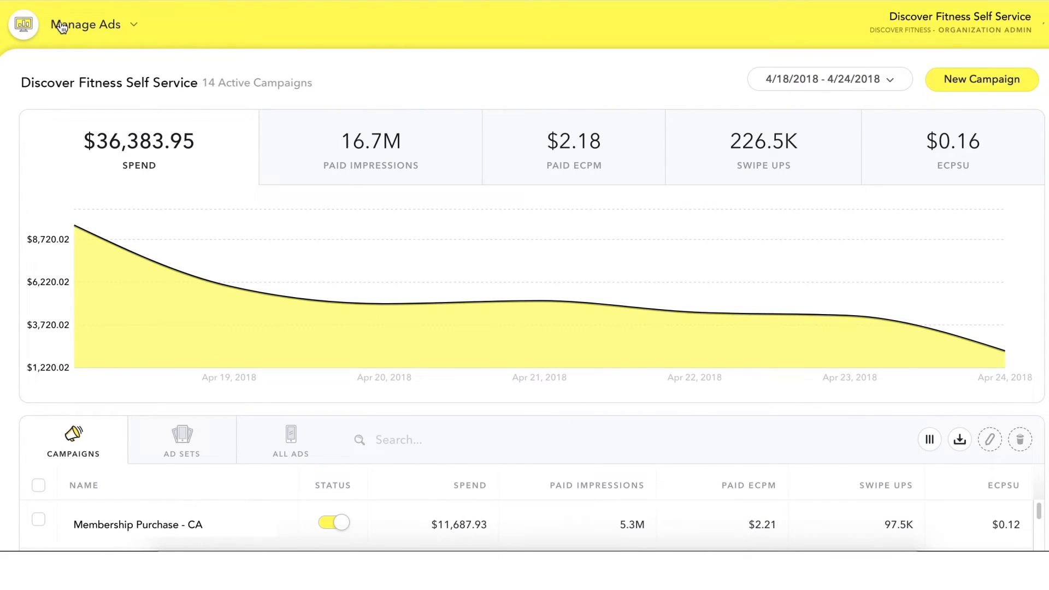
left_click(87, 24)
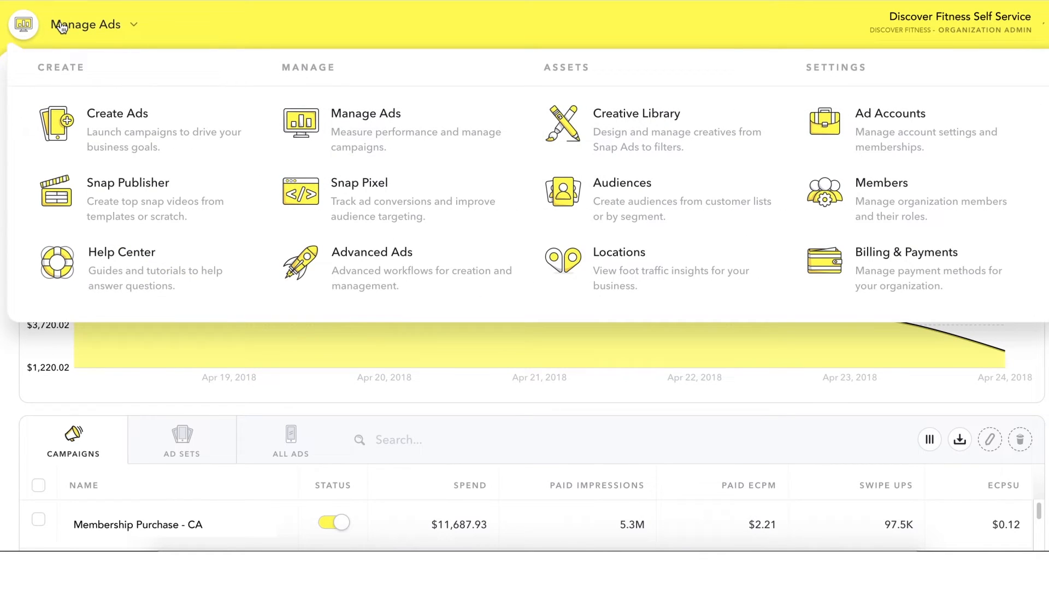
left_click(360, 182)
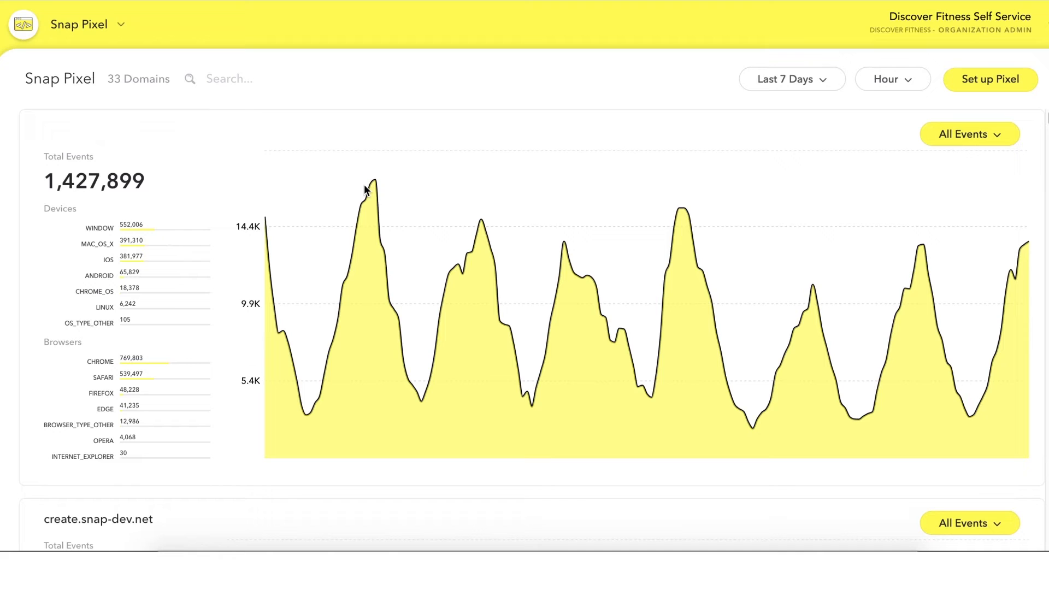
mouse_move(555, 214)
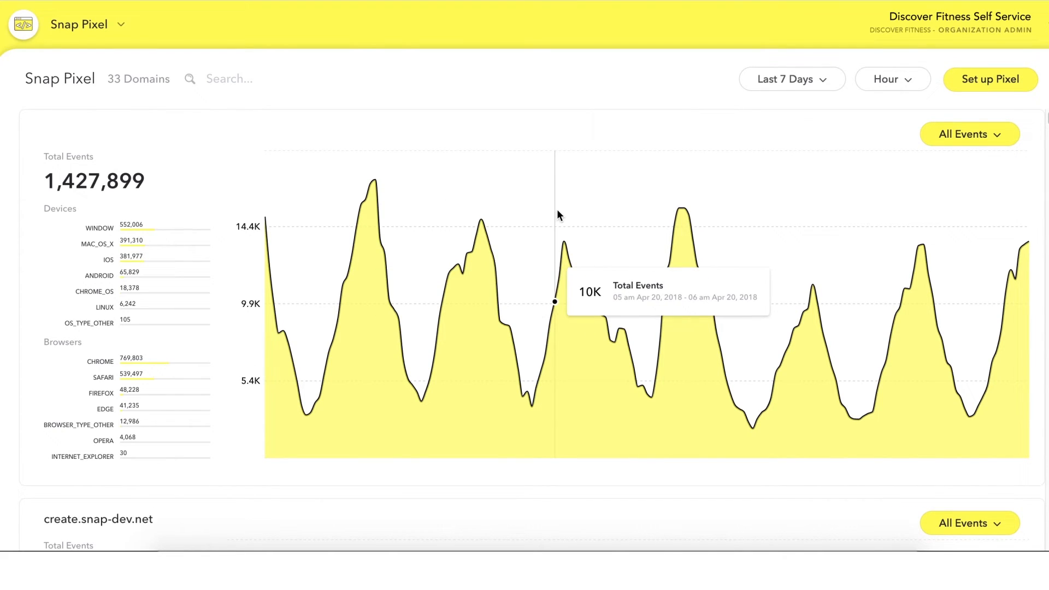